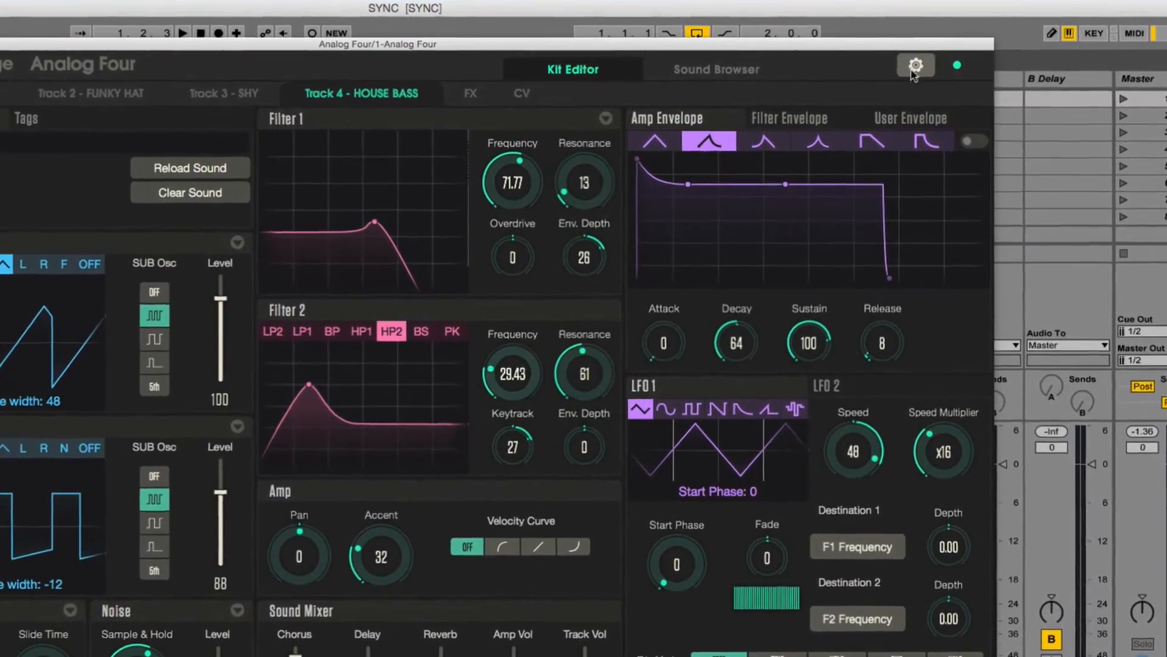
Close the Analog Four plugin editor to reveal the seven-track Session mixer.
left_click(915, 66)
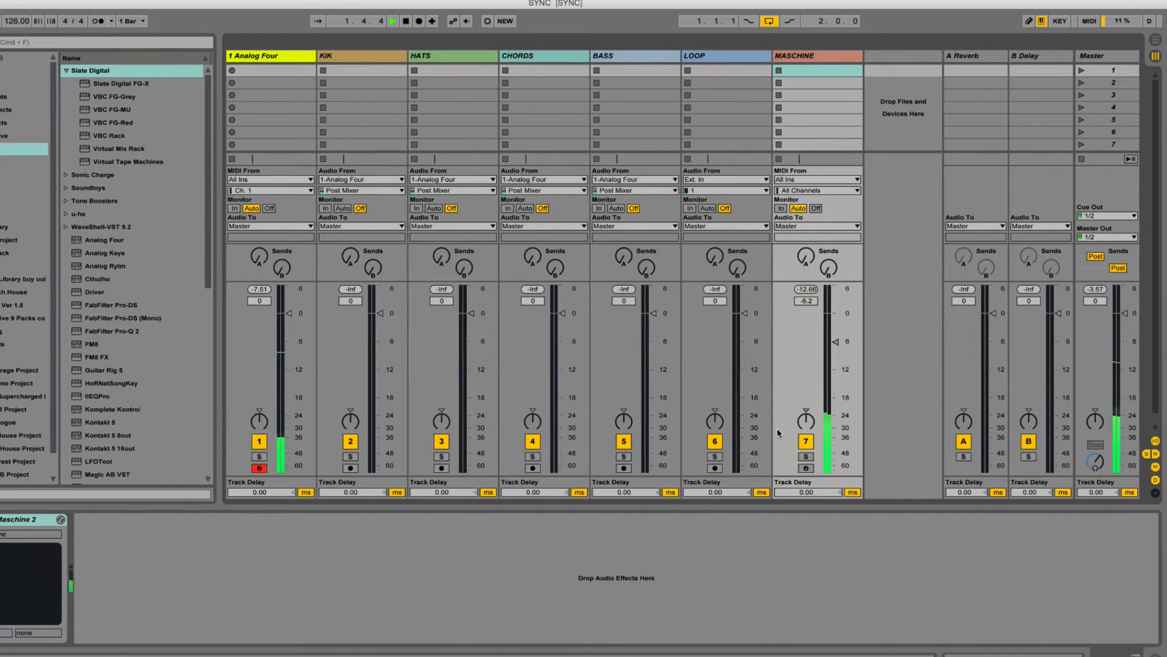
left_click(393, 21)
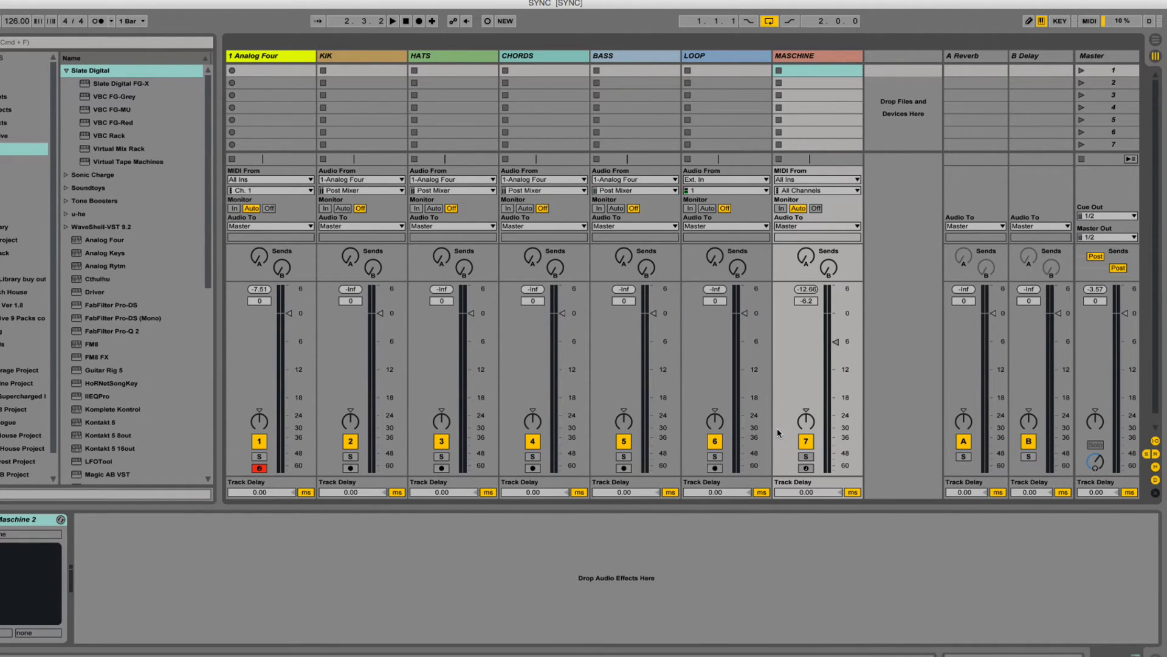
left_click(392, 20)
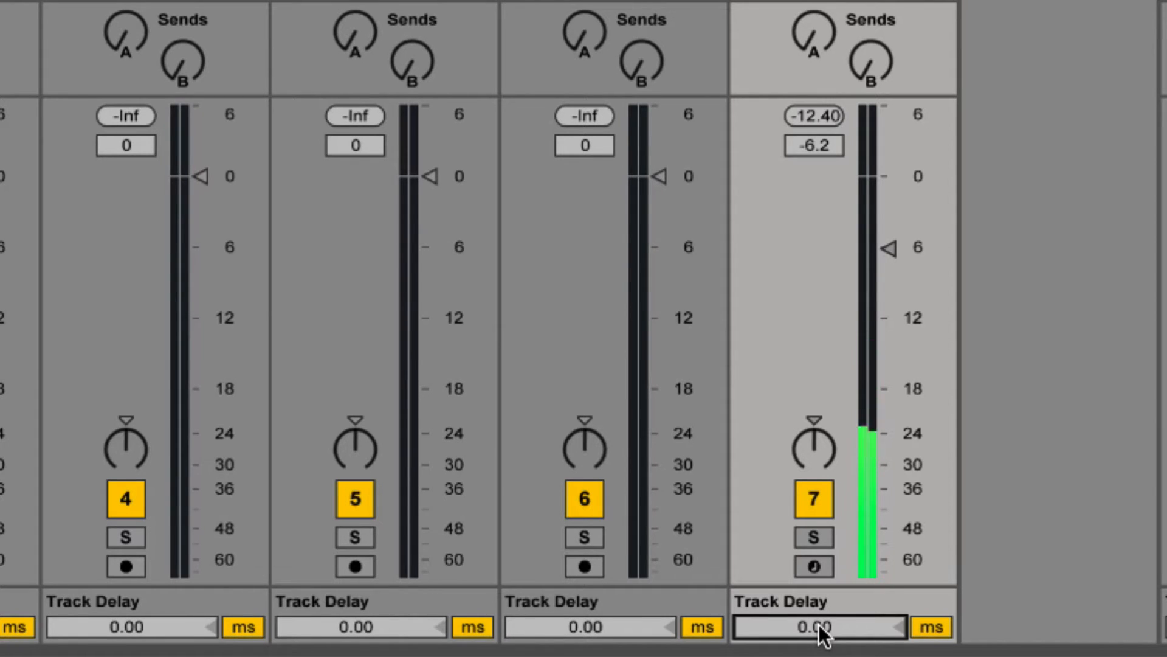
Switch the MASCHINE Track Delay unit to samples and set it to -13.
left_click(931, 626)
type("-4")
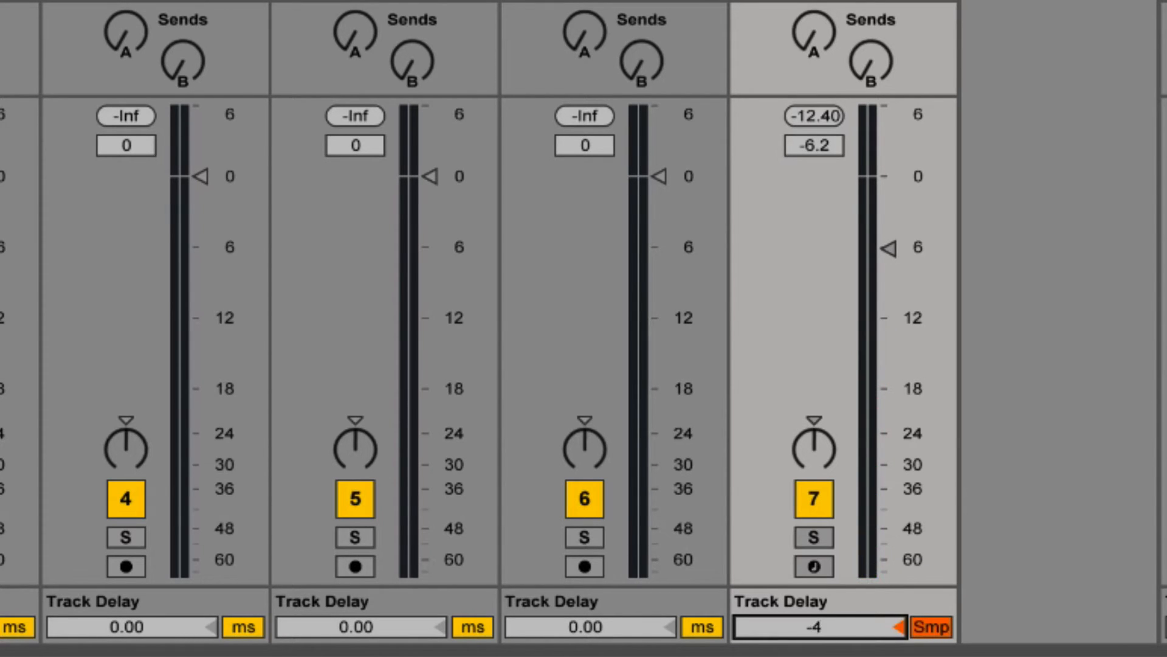
left_click_drag(818, 627, 818, 648)
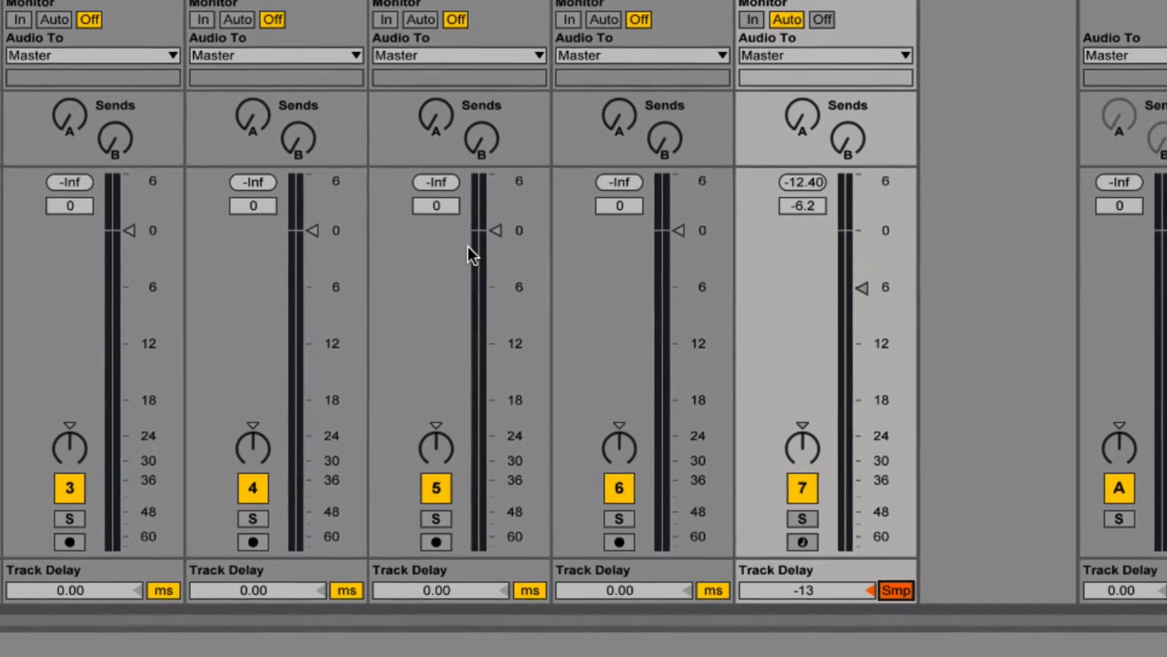
scroll("down", 3)
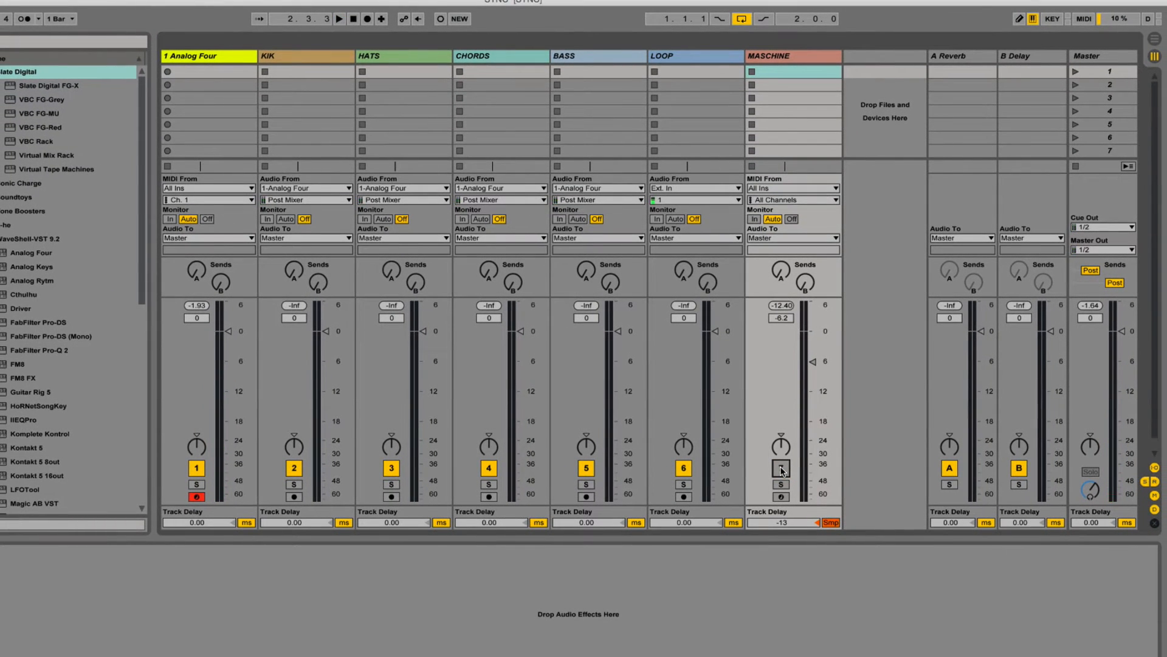
Toggle MASCHINE during playback to compare sync, set volume to -5.9 dB, then deactivate it.
left_click(339, 19)
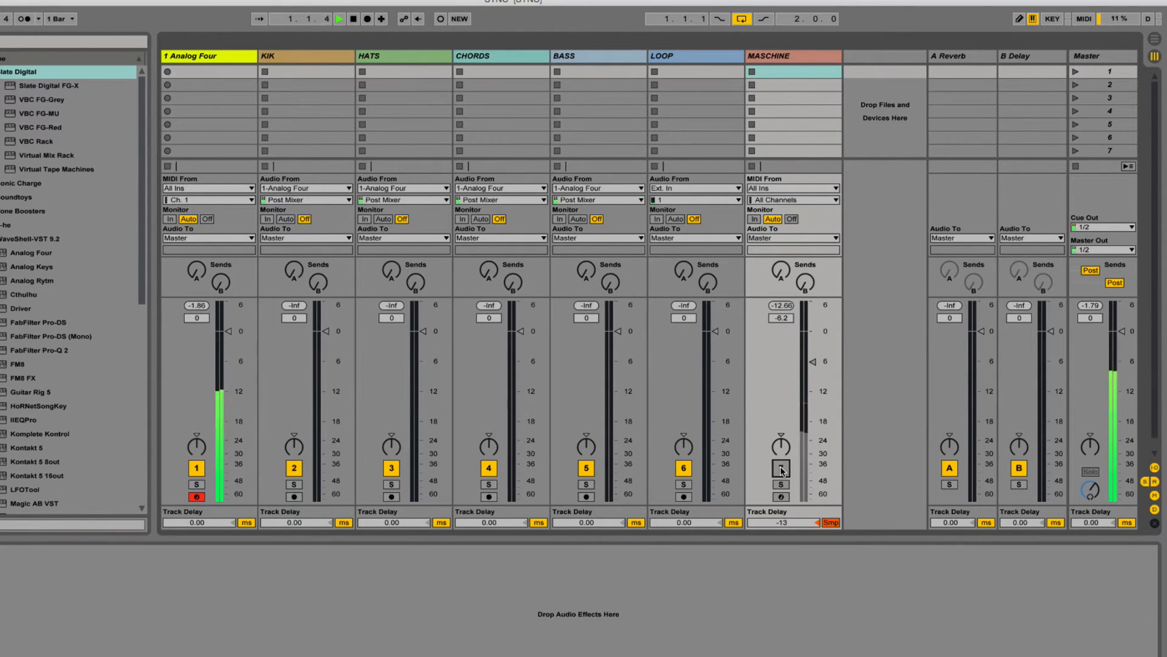
left_click(338, 19)
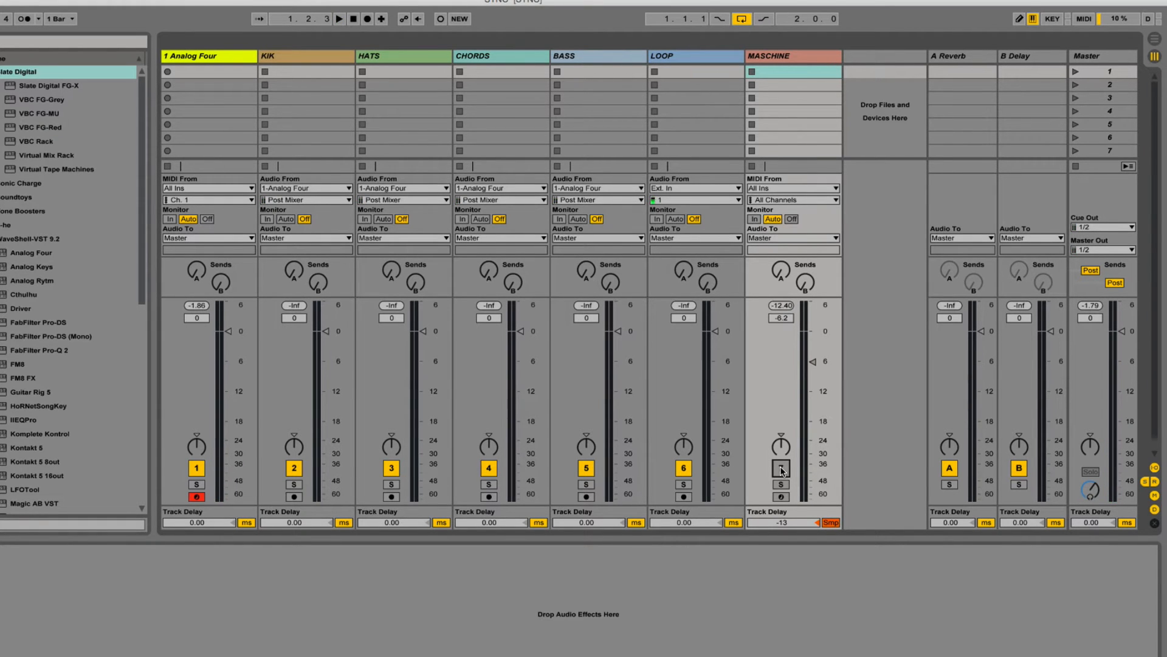
left_click(339, 18)
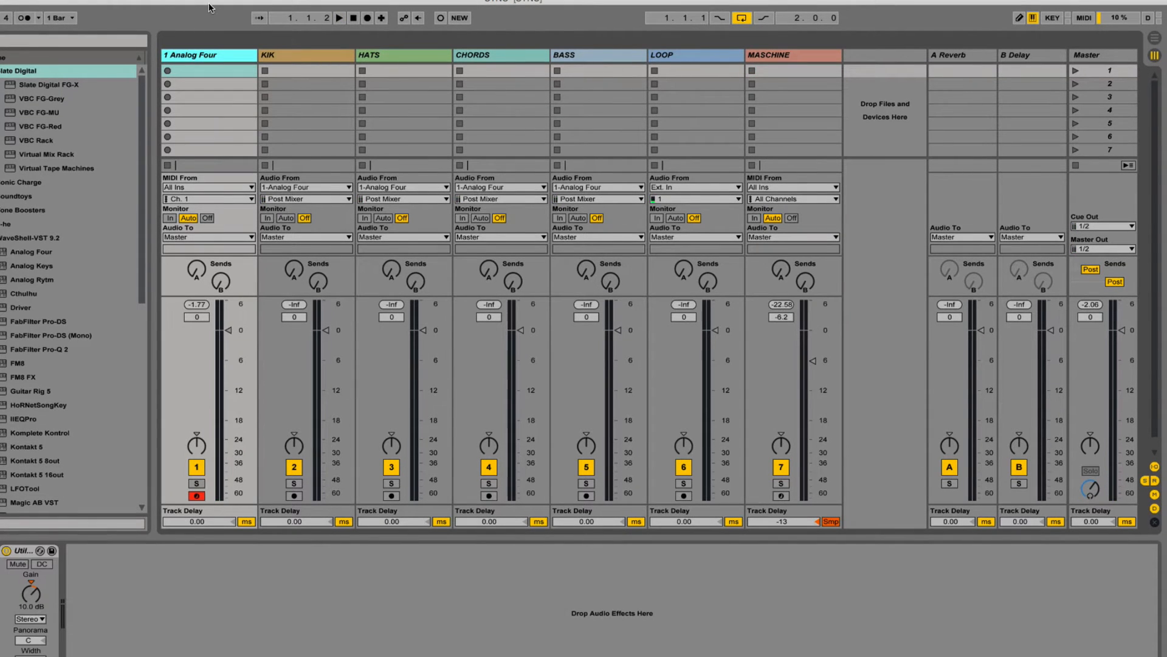
left_click(339, 17)
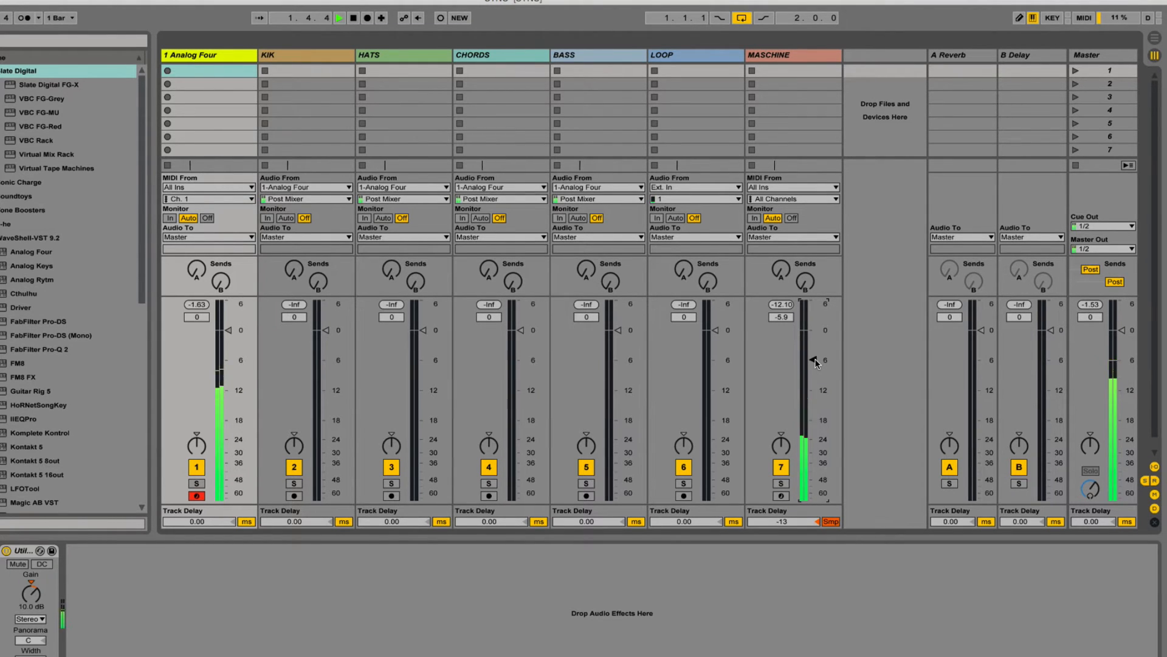
left_click(338, 17)
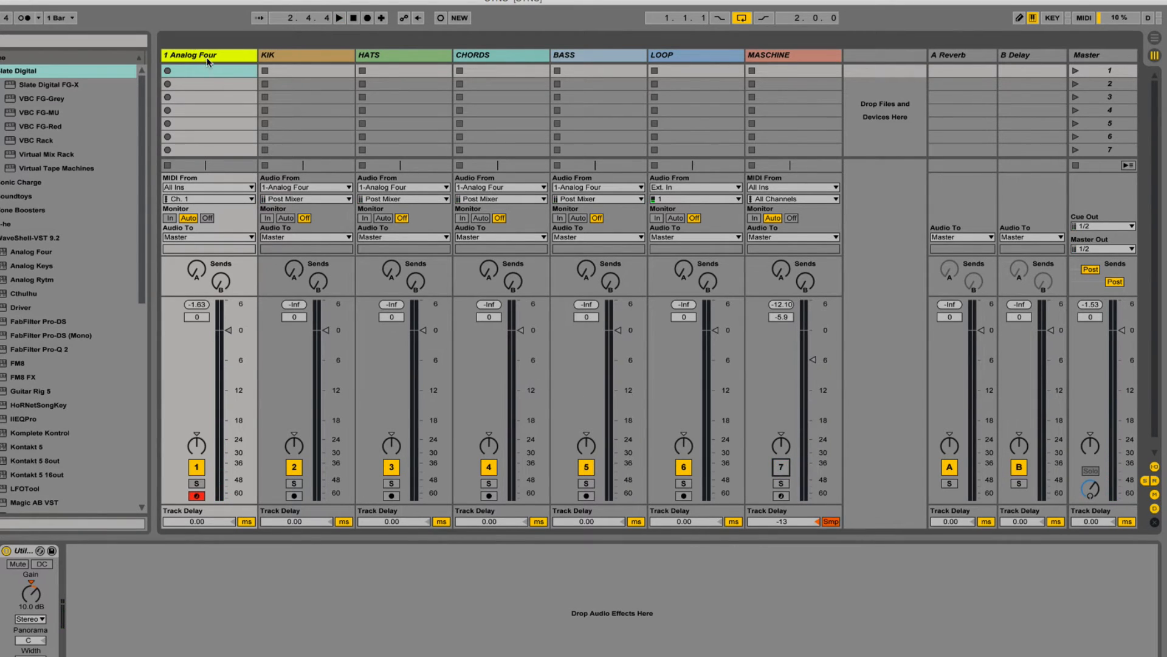
Arm the KIK track and record a kick clip into its first slot.
left_click(338, 18)
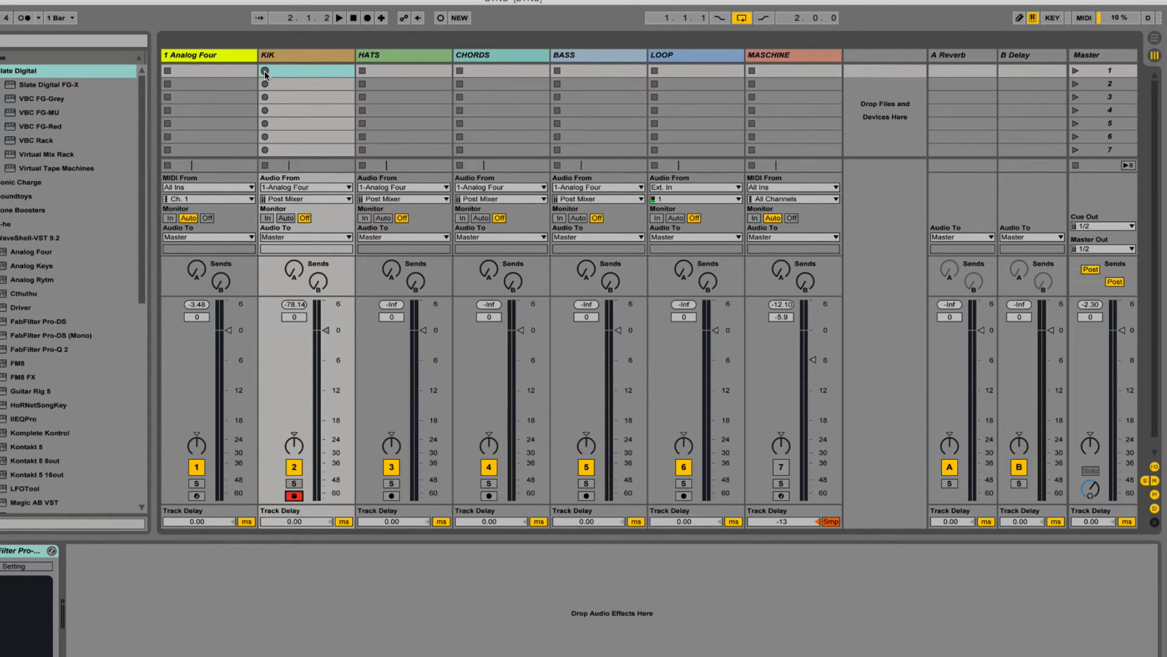
left_click(265, 71)
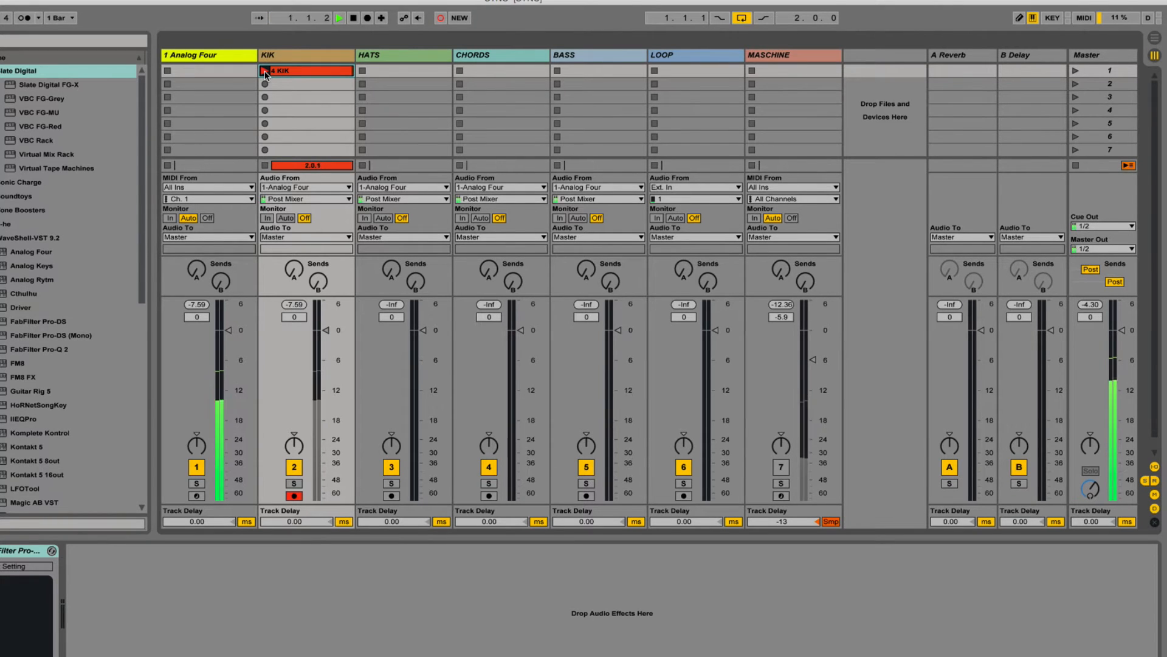
left_click(266, 70)
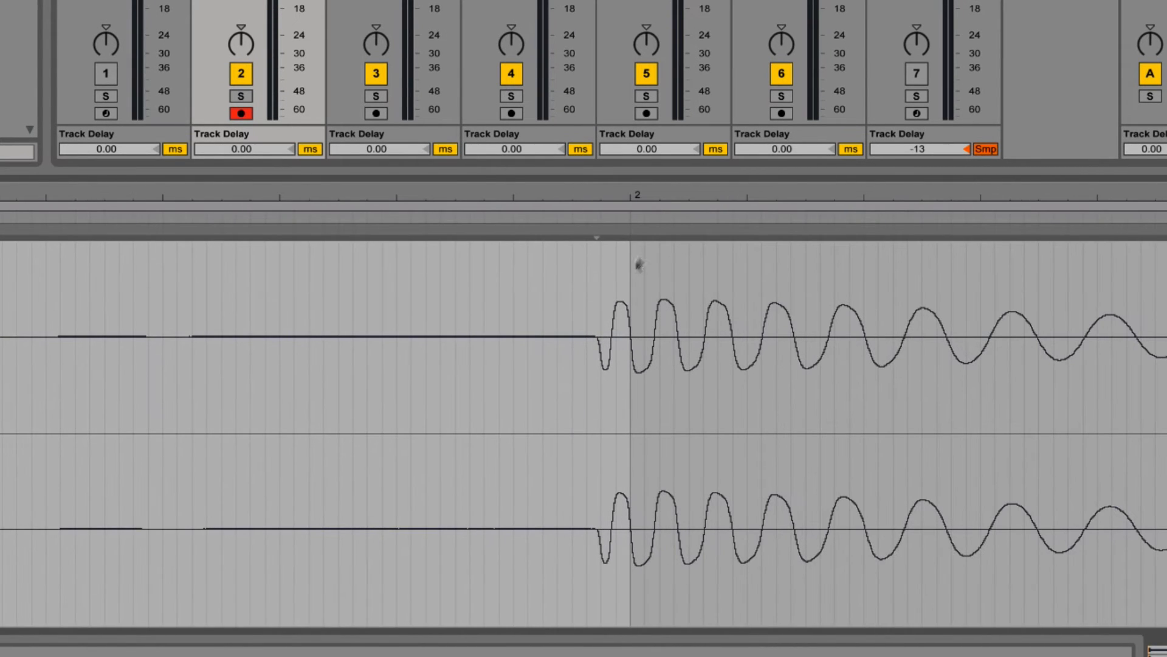
mouse_move(626, 195)
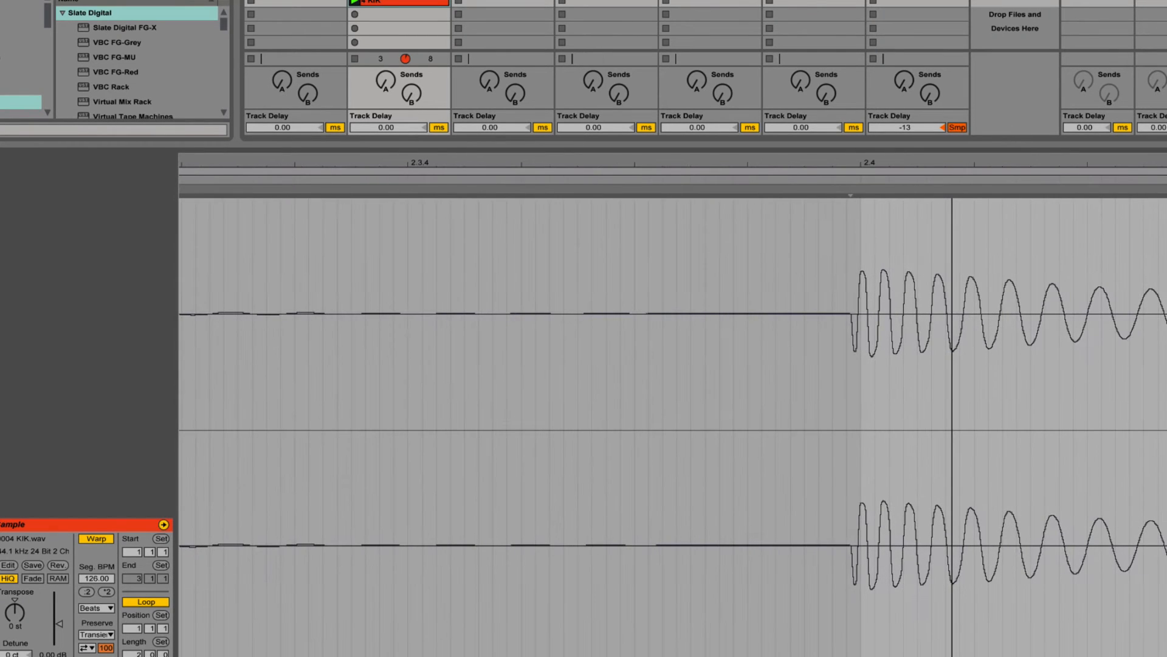
mouse_move(843, 248)
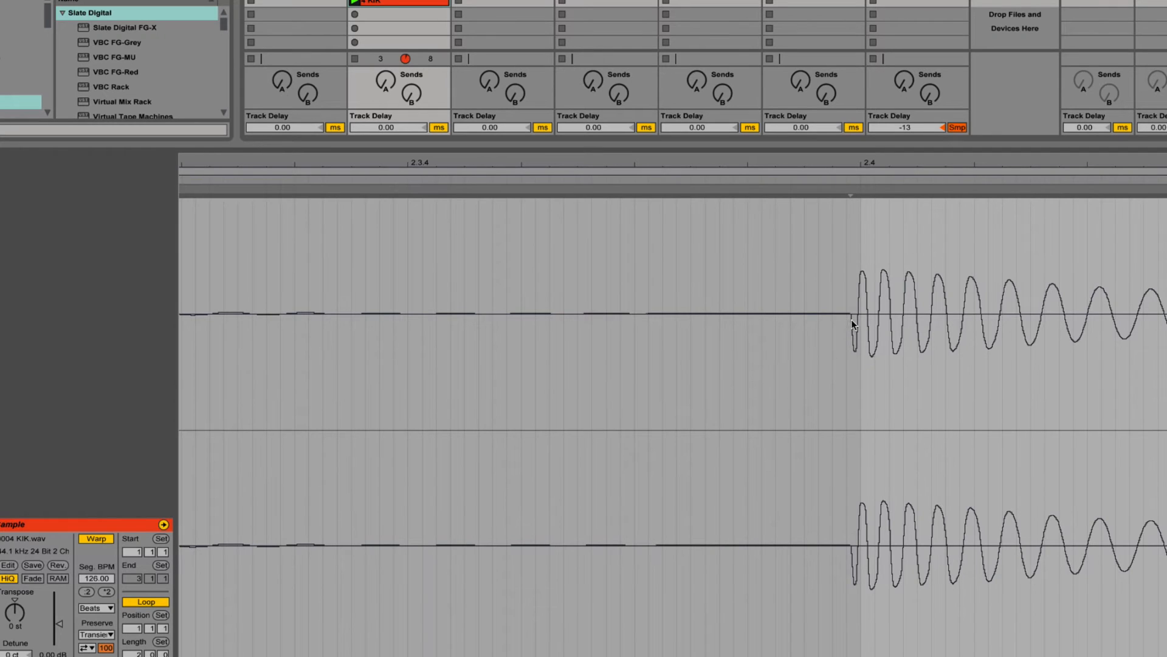
mouse_move(580, 165)
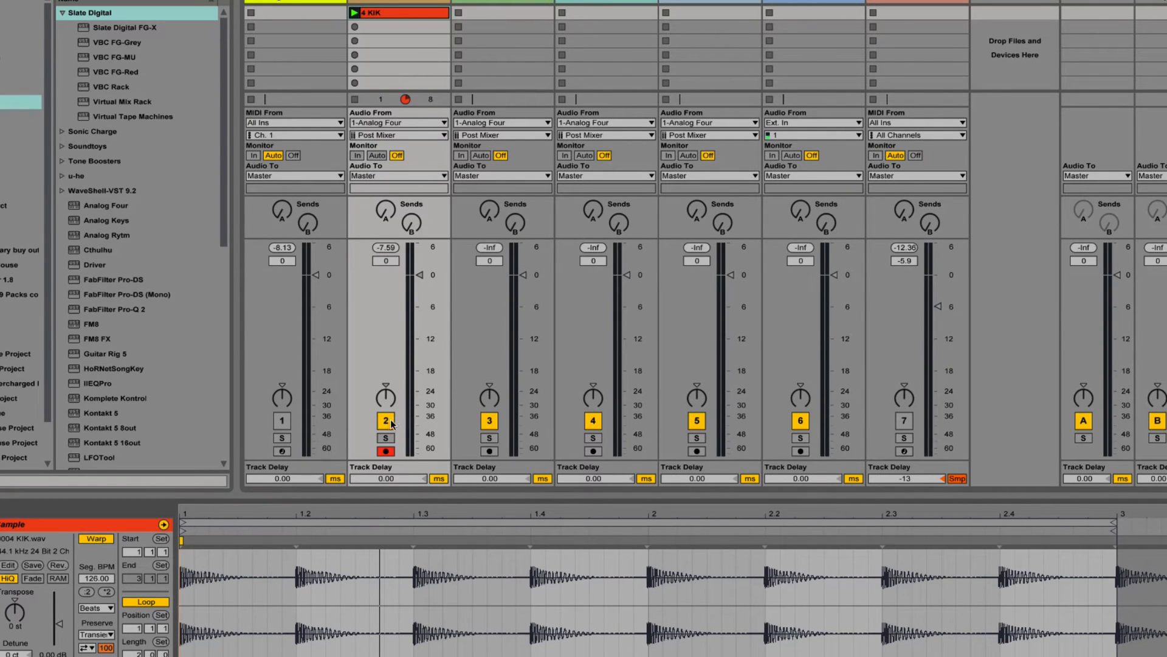
Deactivate the KIK track and arm the Analog Four track for recording.
left_click(282, 420)
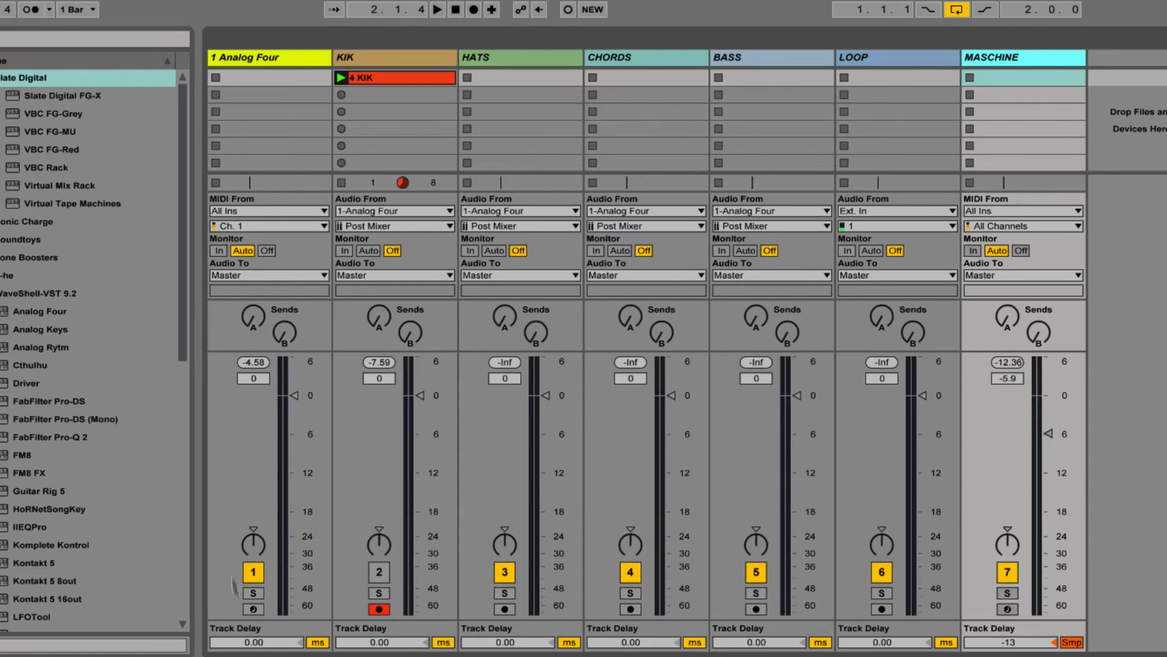
left_click(252, 614)
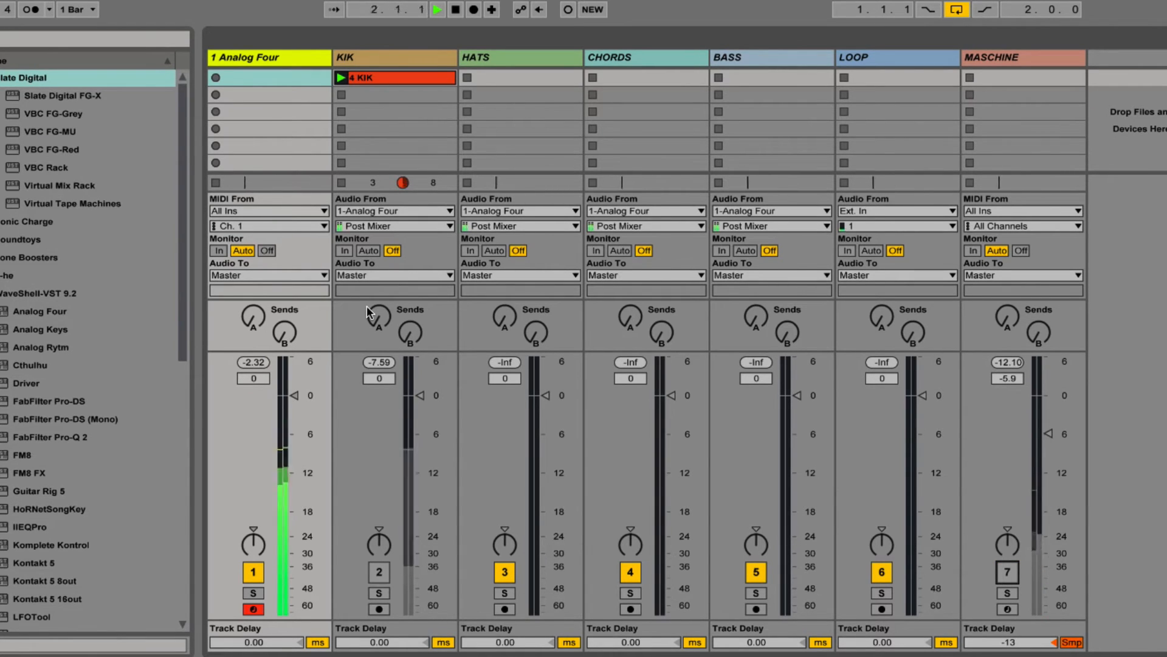
Record hats, chords and bass parts from Analog Four into their track clips.
left_click(378, 571)
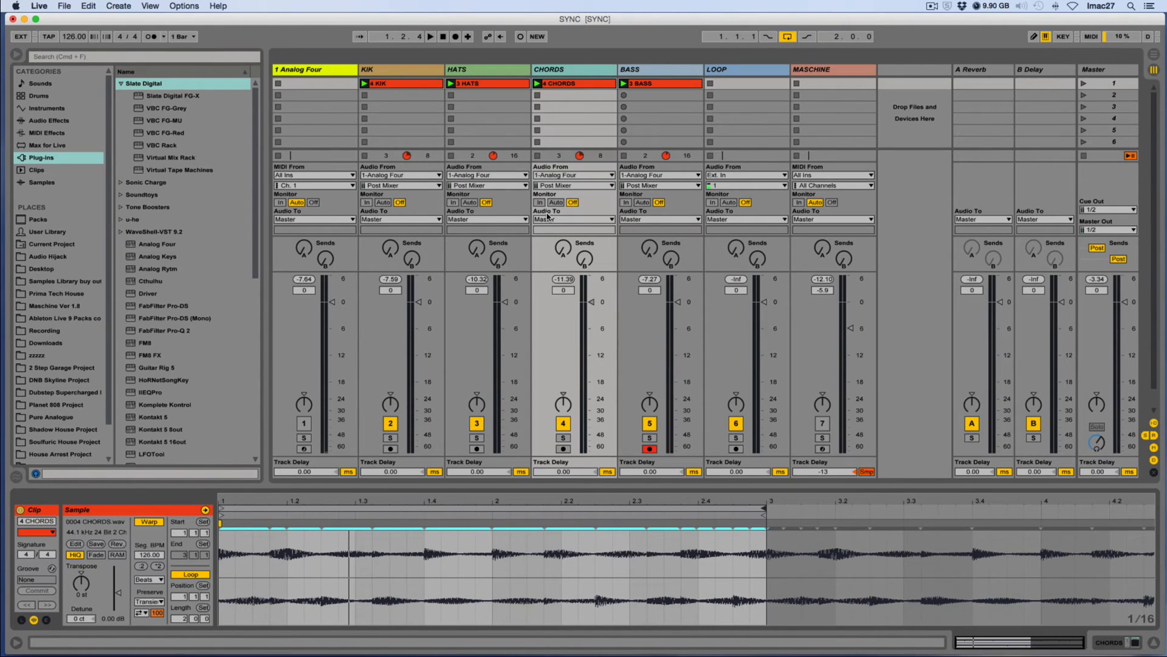
Reactivate MASCHINE and switch off Analog Four while the four clips play.
left_click(431, 36)
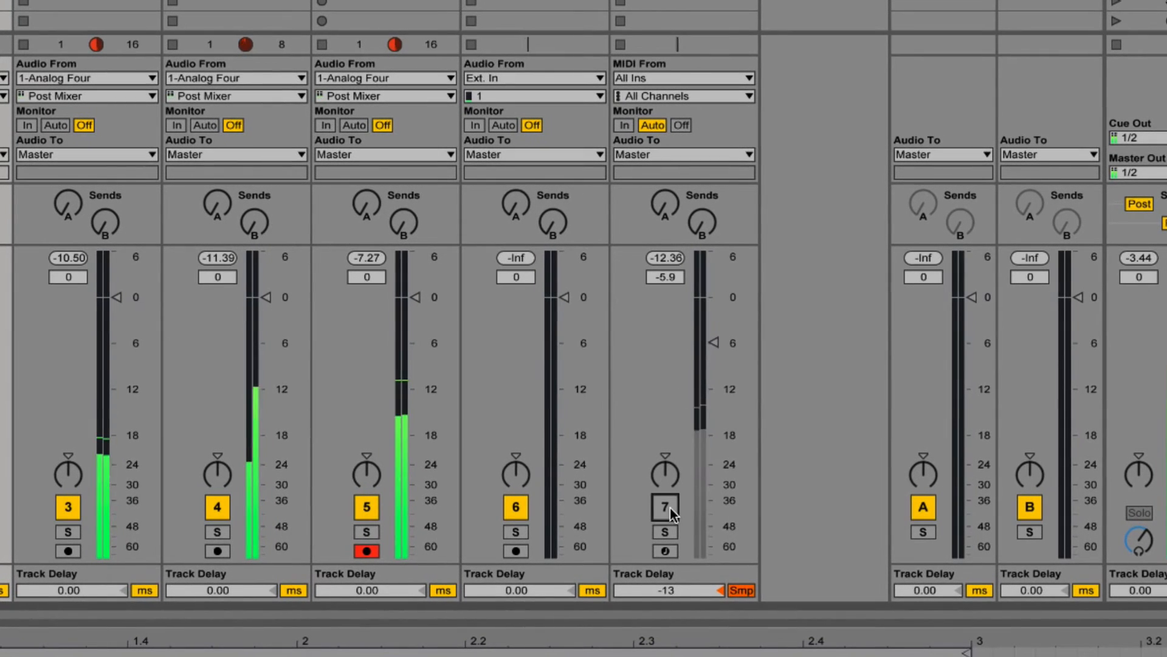
left_click(663, 506)
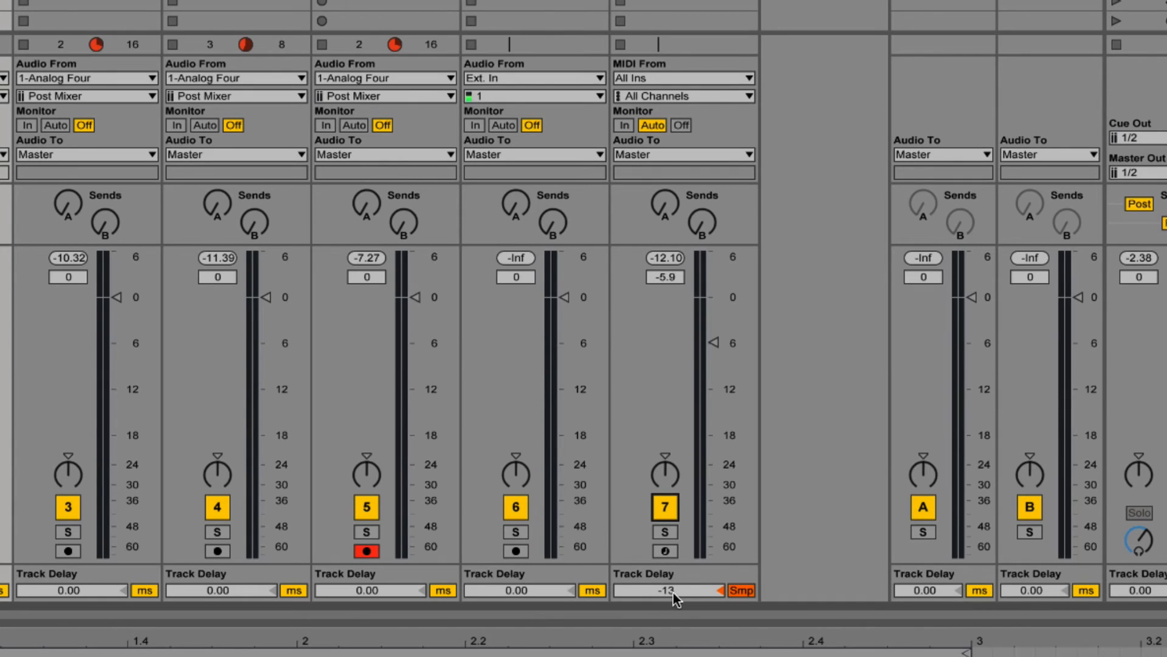
left_click(666, 589)
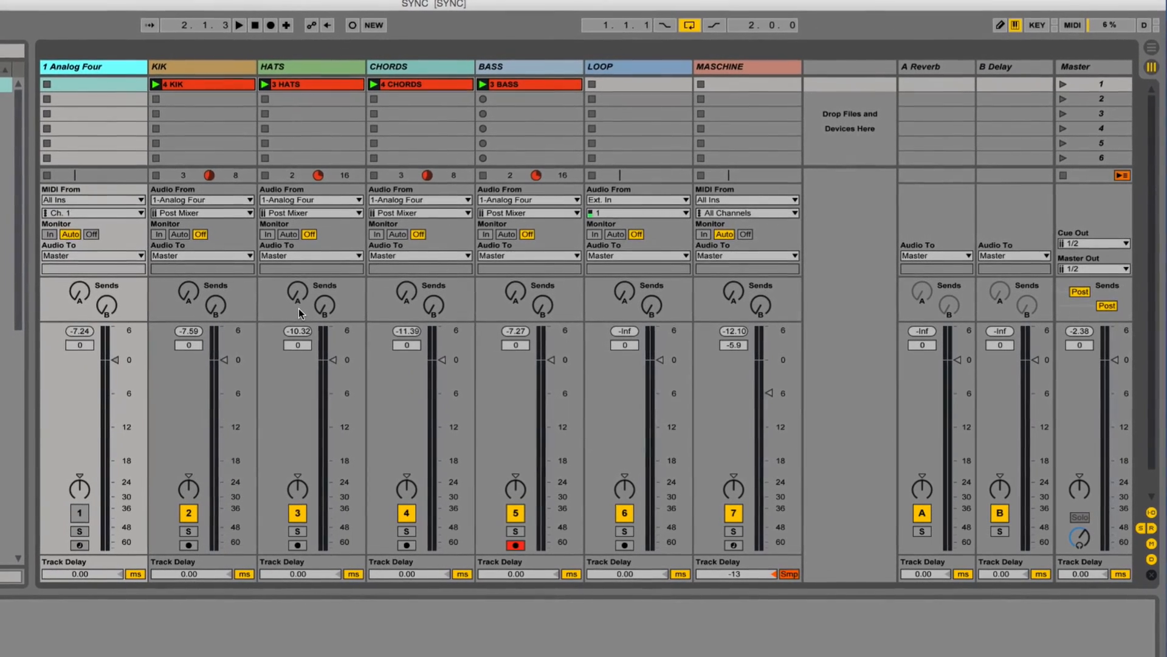
Audition BASS solo, unsolo it, then deactivate the CHORDS track.
left_click(238, 25)
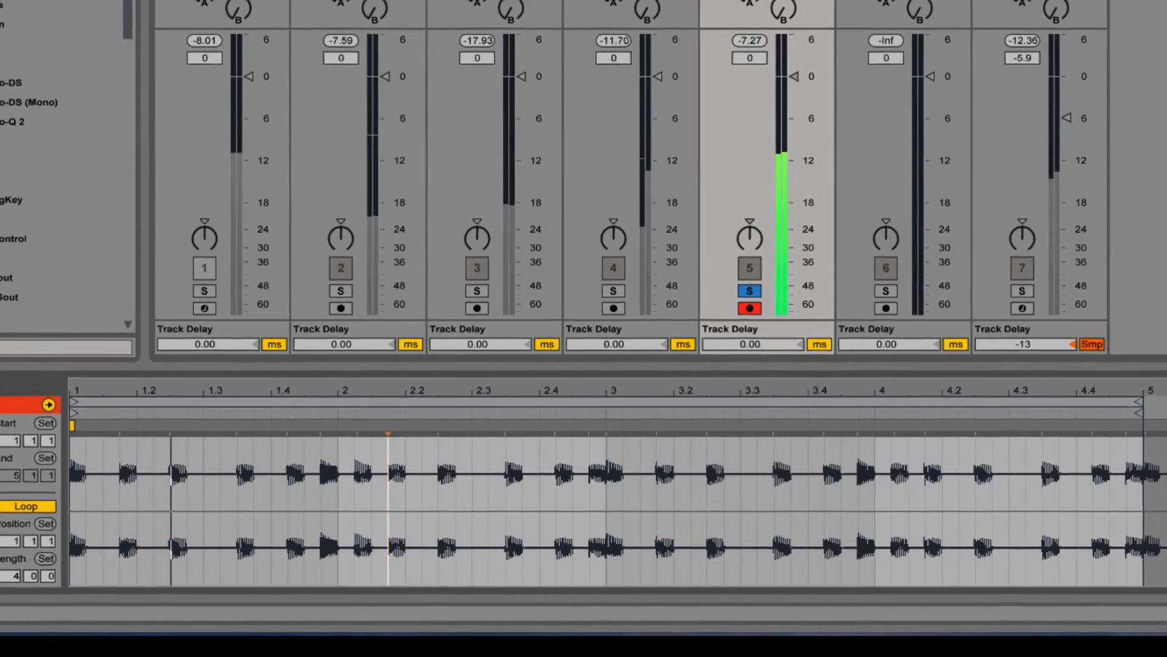
scroll("down", 3)
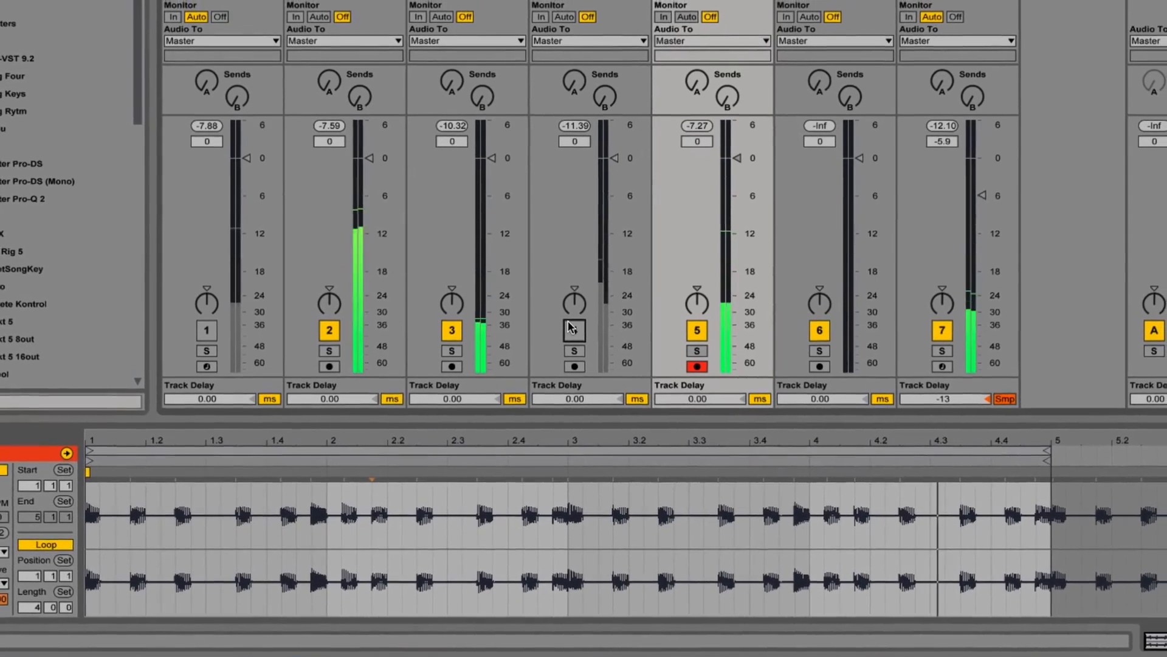
scroll("down", 3)
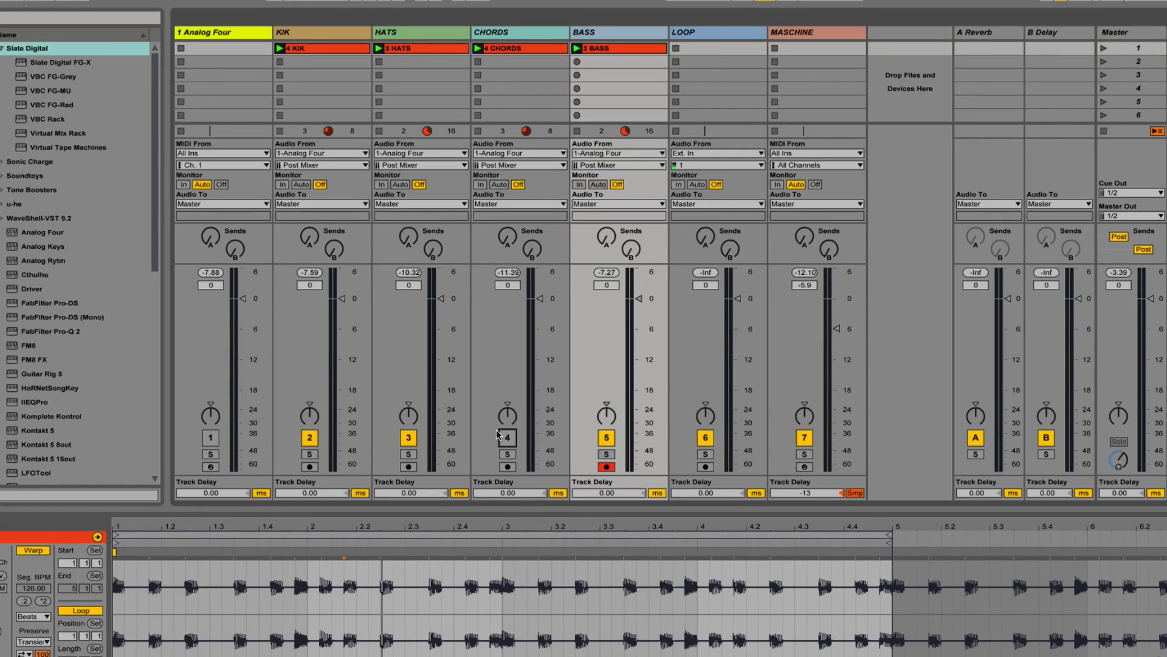
mouse_move(495, 437)
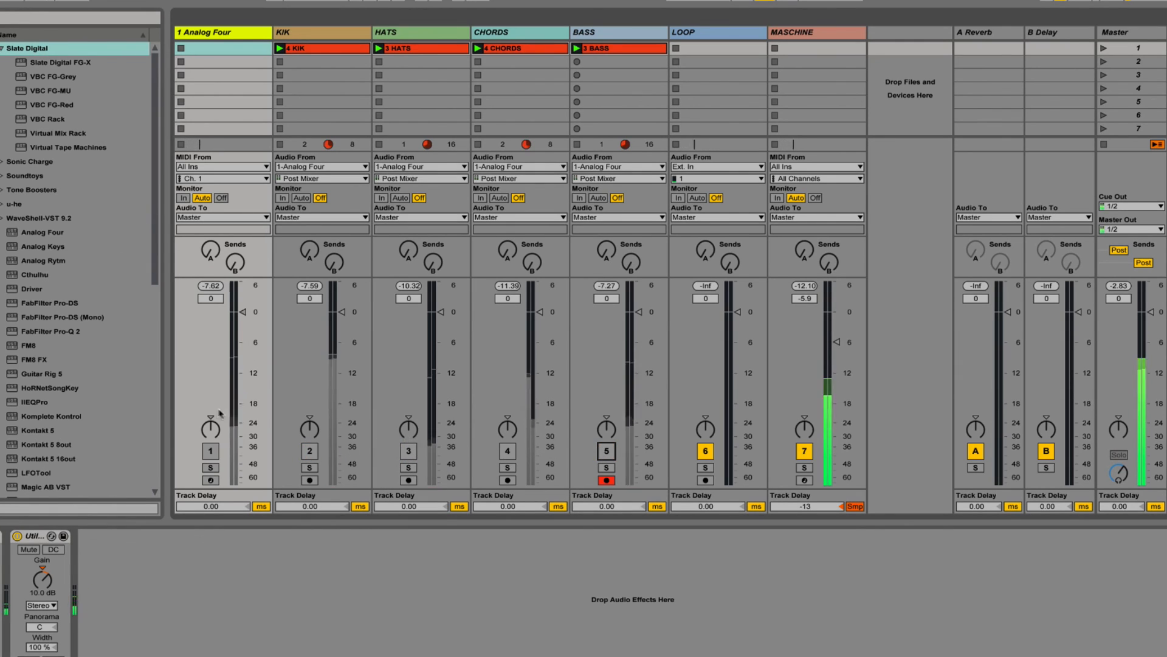
Reactivate the Analog Four track with KIK, HATS, CHORDS and BASS switched off.
left_click(211, 451)
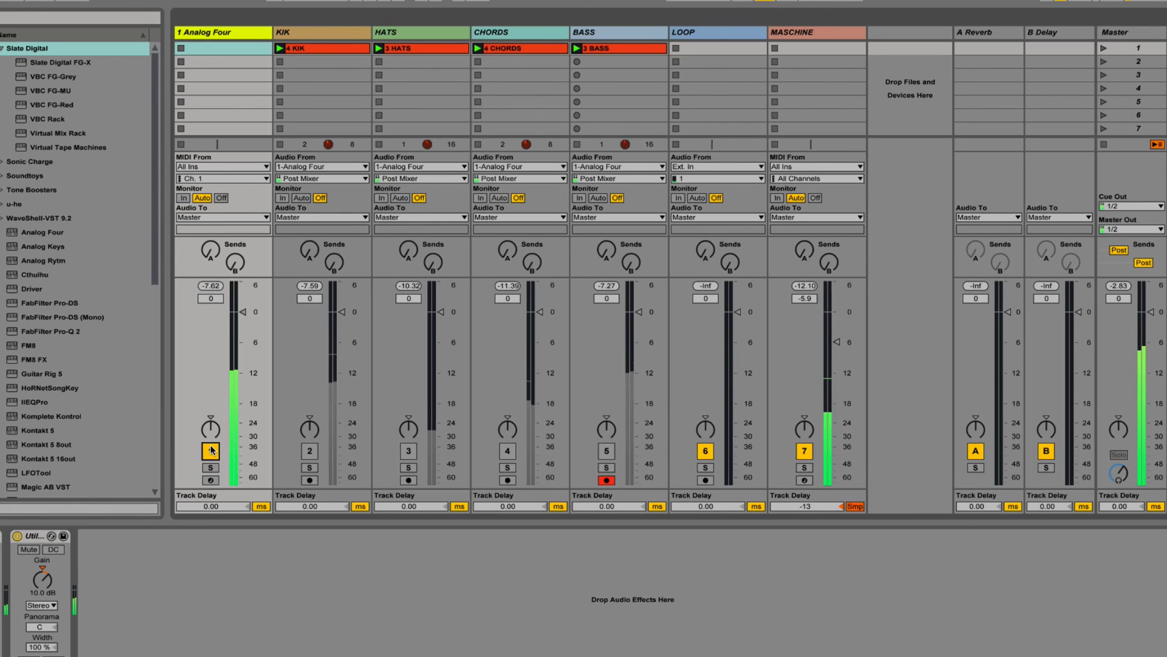